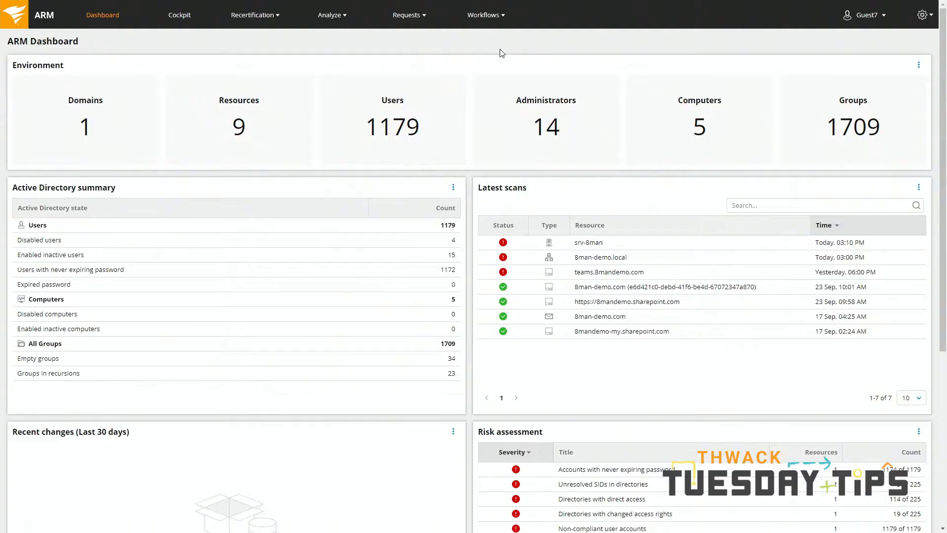
# Open the Recertification menu from the ARM dashboard's top navigation bar.
pyautogui.click(253, 15)
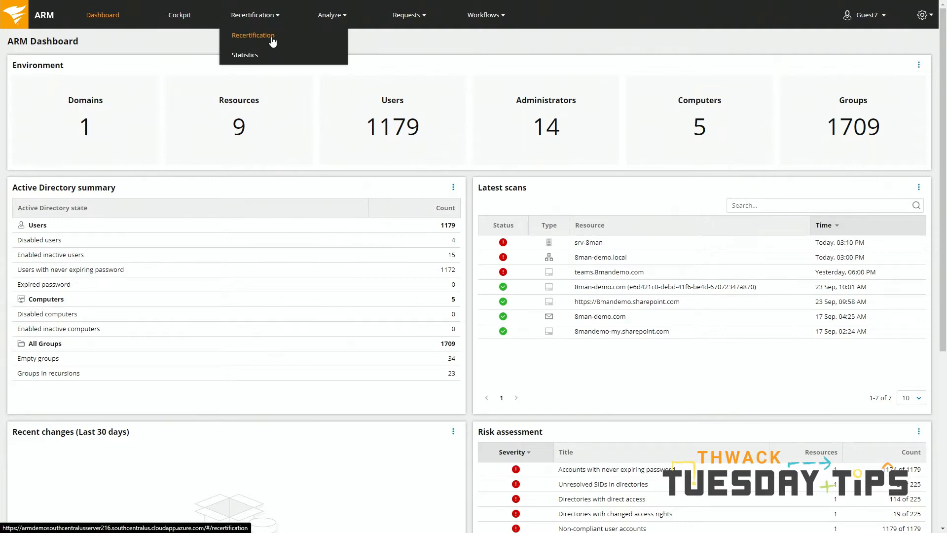
# Start a new recertification for the srv-8man Human Resources file-server folder.
pyautogui.click(253, 35)
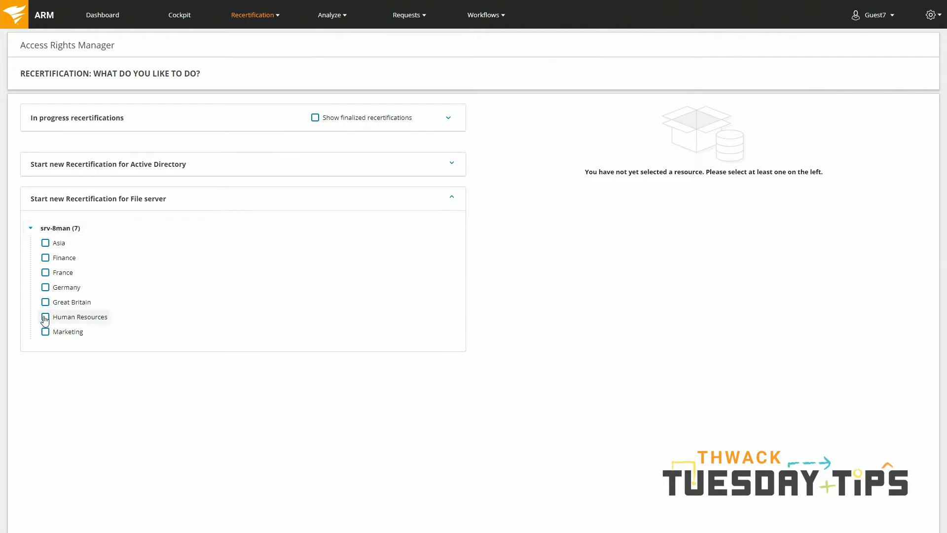
pyautogui.click(45, 317)
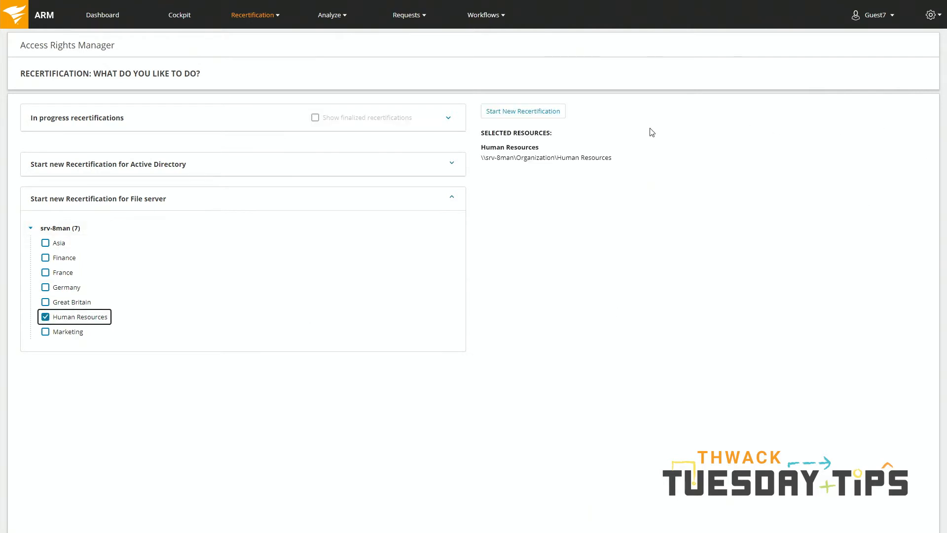
pyautogui.click(522, 111)
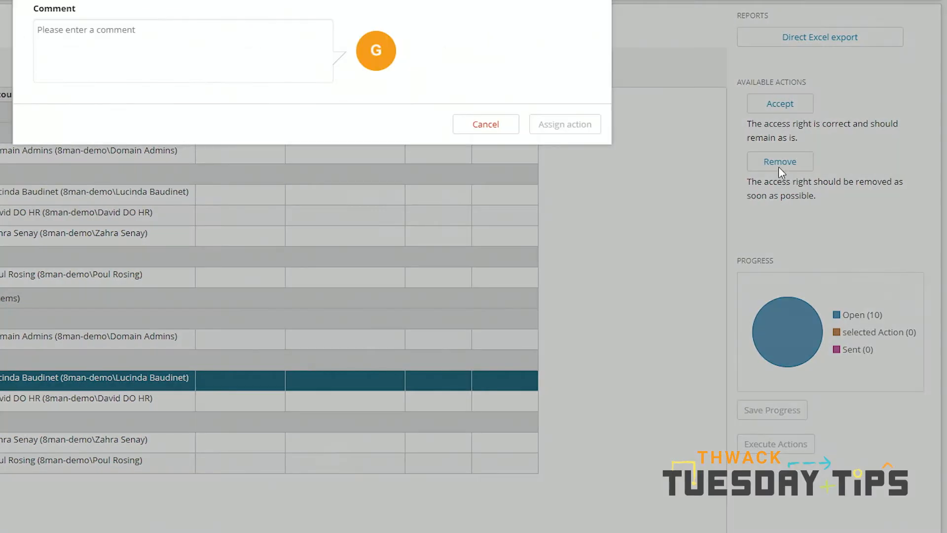
# Assign the Remove action with a comment that Lucinda moved to Finance.
pyautogui.write('Lucinda moved to H')
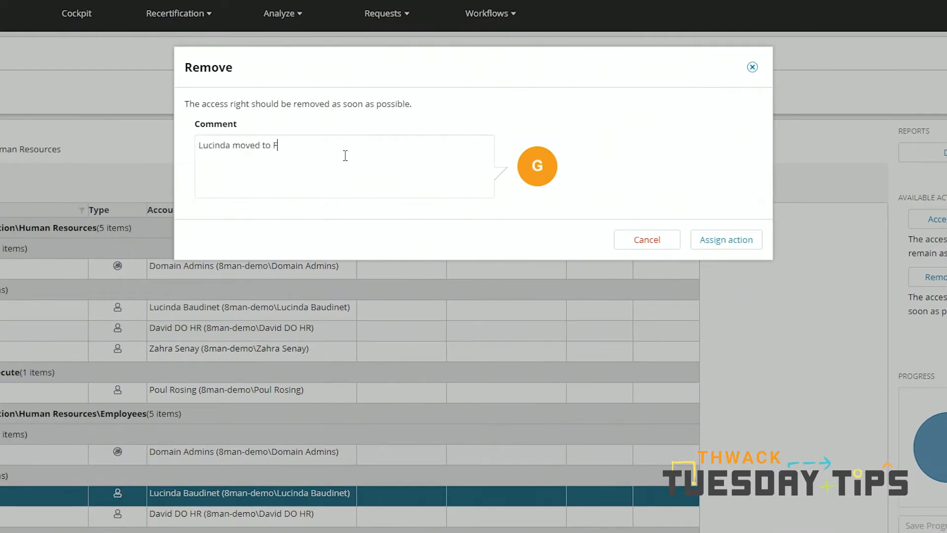
pyautogui.write('inance and no longer works for HR.')
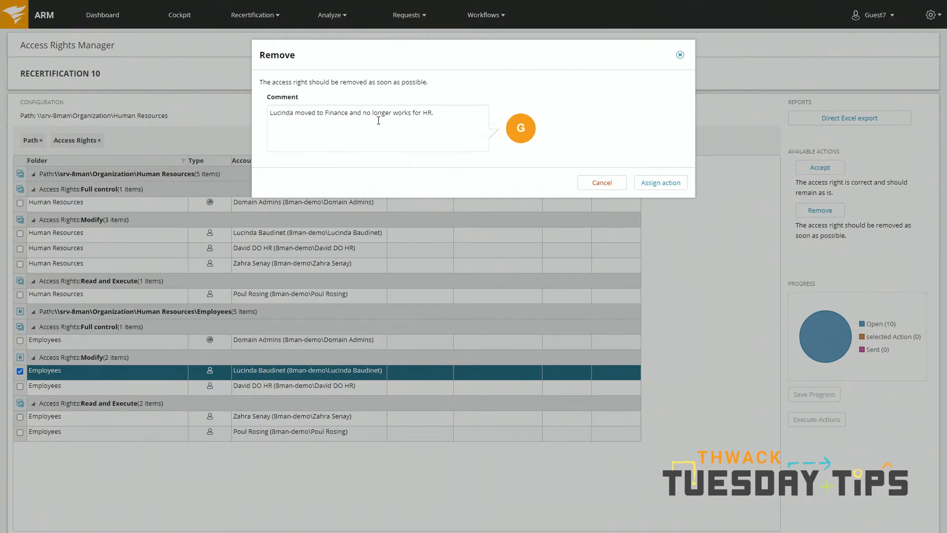
pyautogui.click(660, 183)
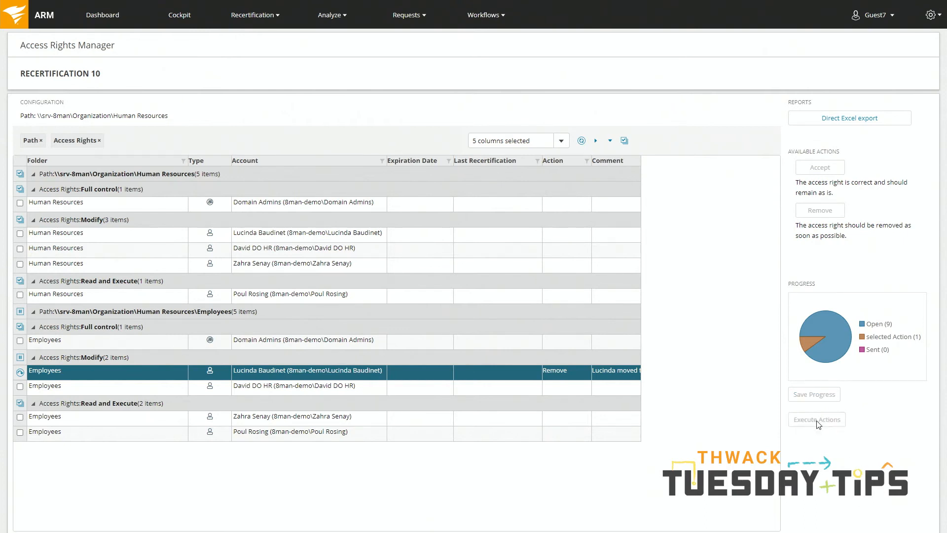
# Execute the pending Remove action and wait for the recertification to finish.
pyautogui.click(816, 419)
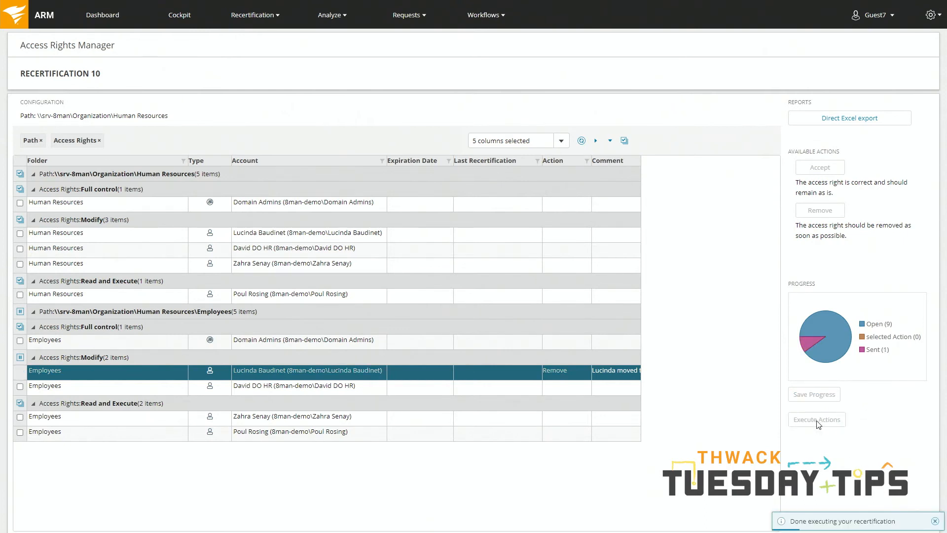